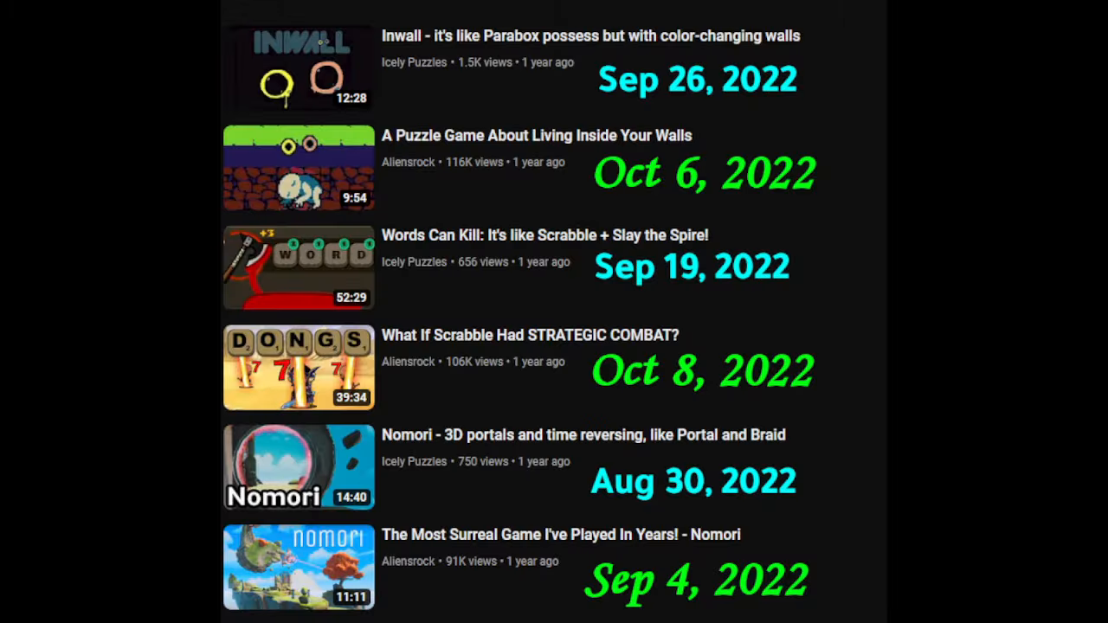
mouse_move(684, 148)
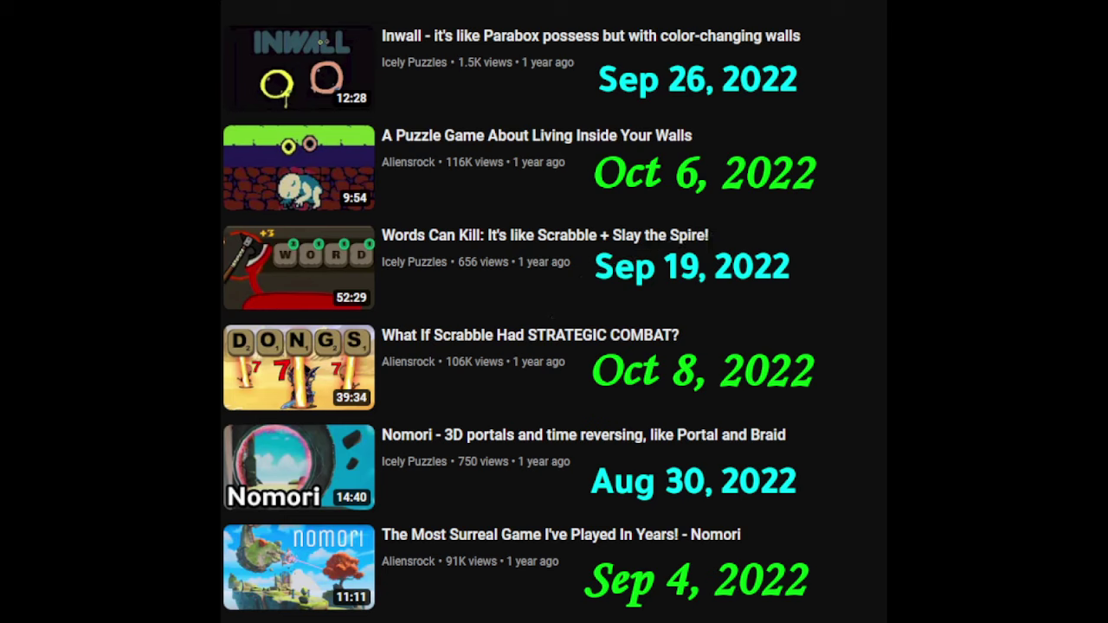
Draw an arrow linking the Nomori dates Aug 30 and Sep 4 in the video list
scroll("down", 3)
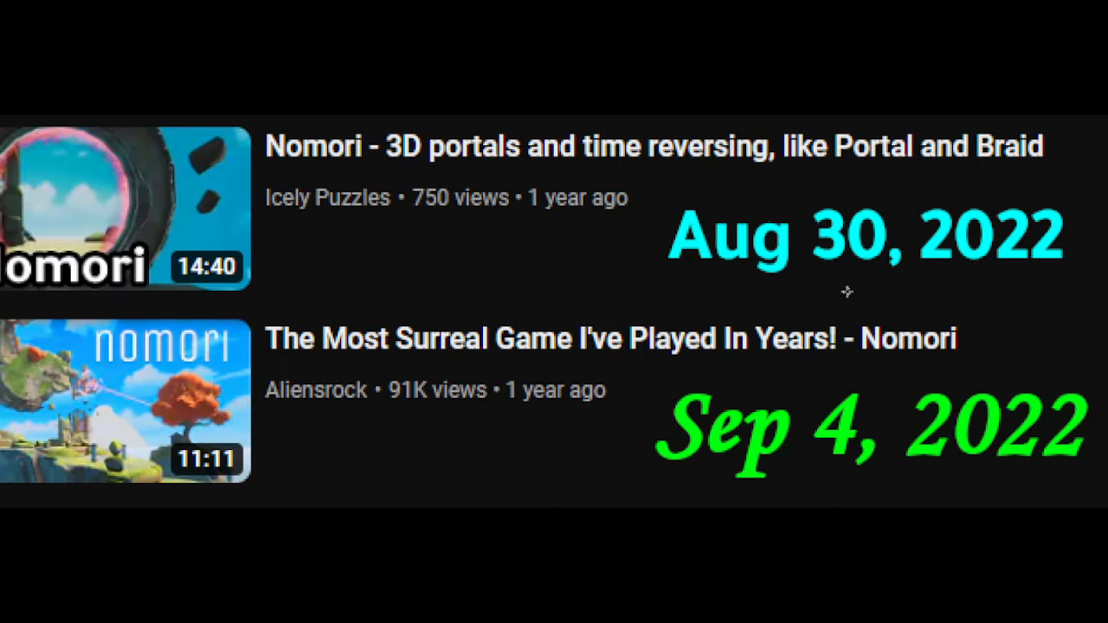
left_click_drag(857, 281, 853, 394)
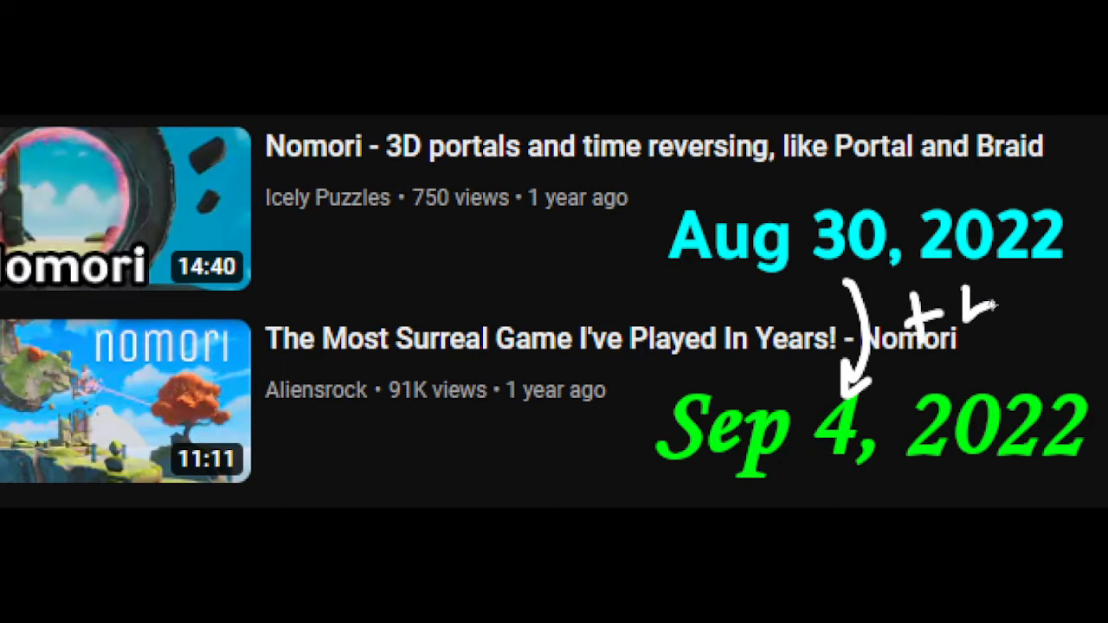
scroll("up", 3)
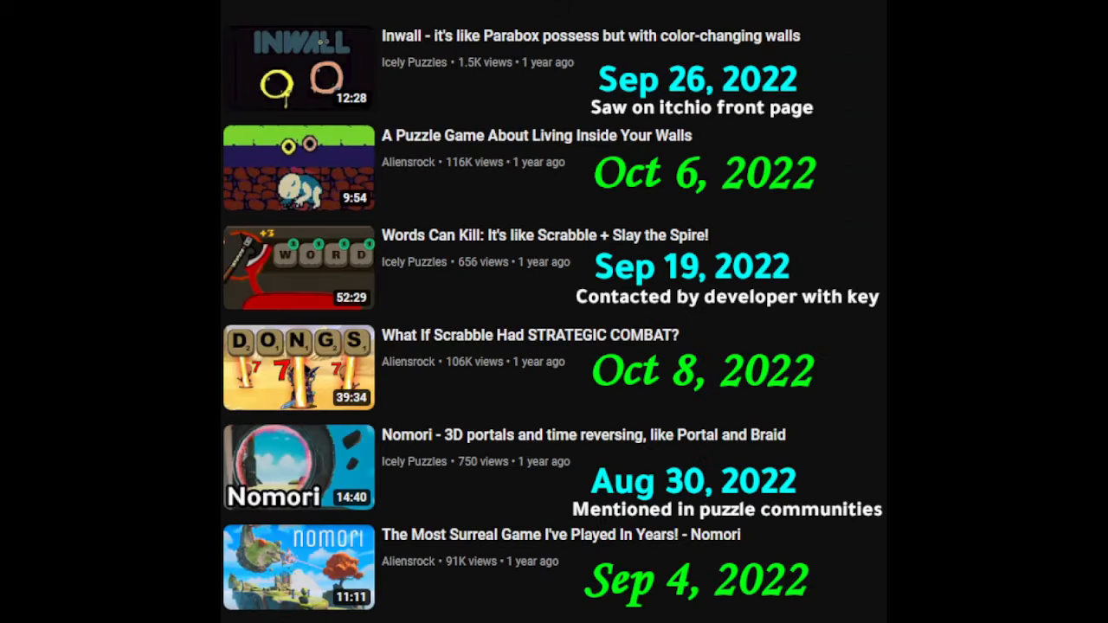
mouse_move(824, 416)
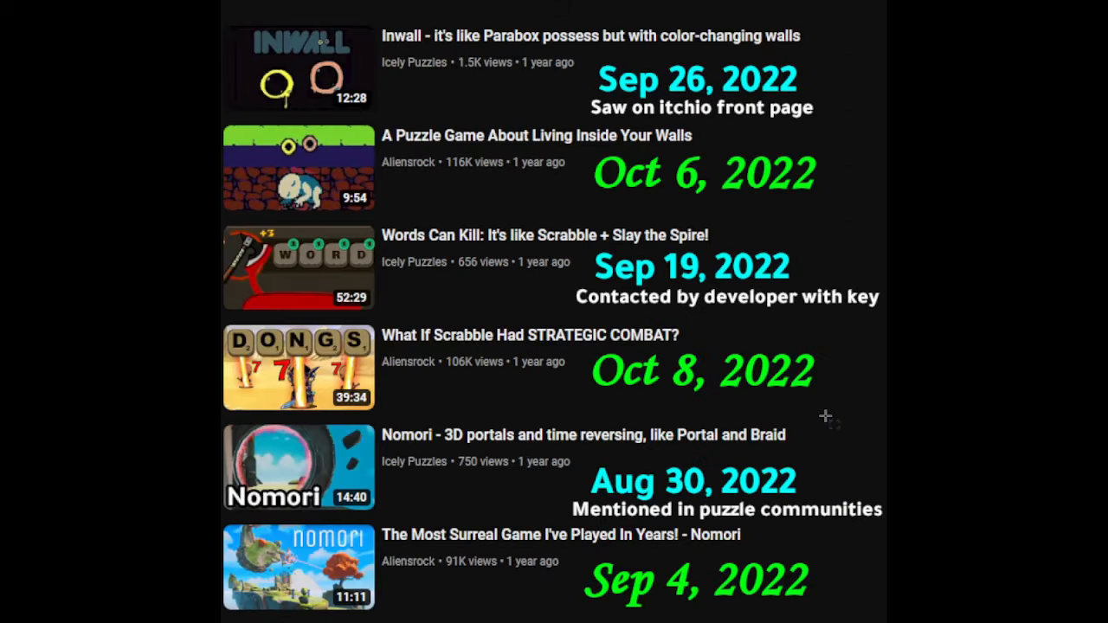
mouse_move(823, 418)
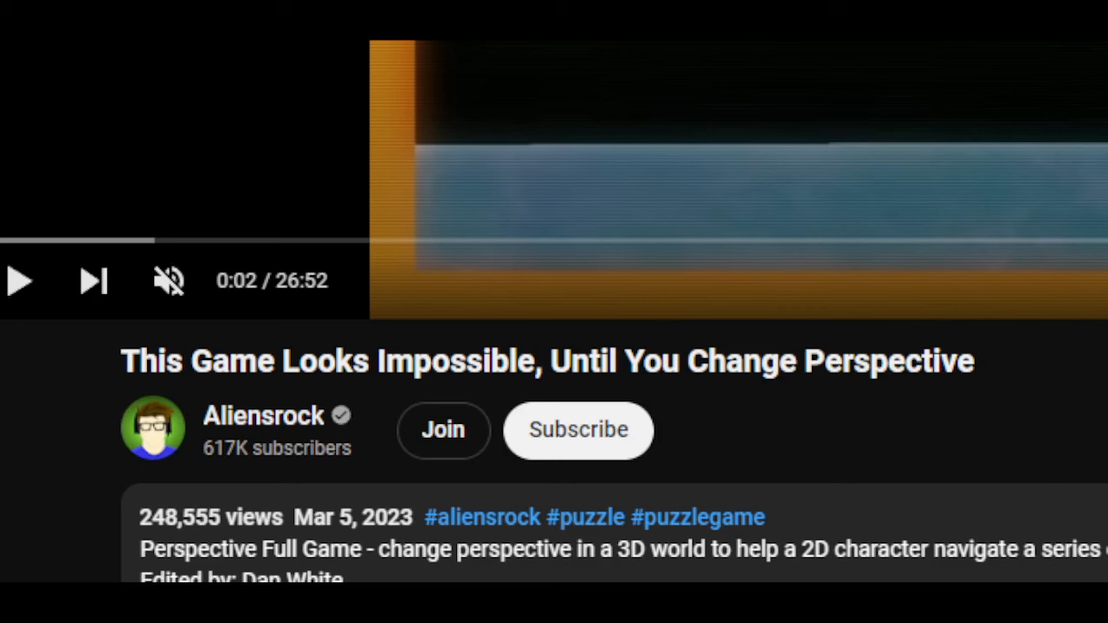
Open the 'This Game Looks Impossible, Until You Change Perspective' video
double_click(321, 517)
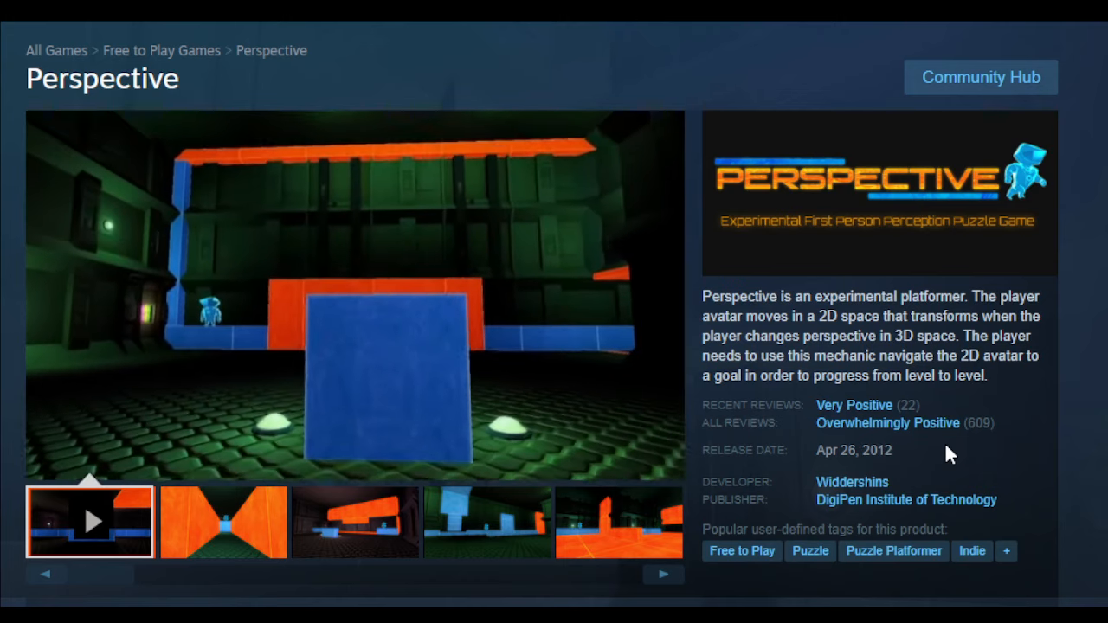
mouse_move(870, 424)
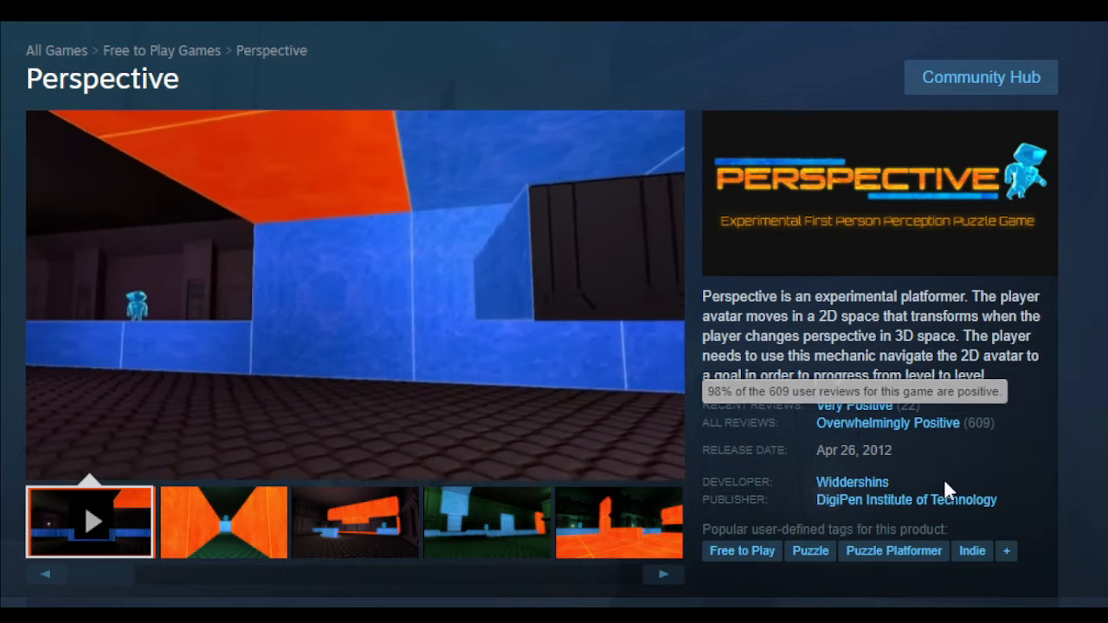
Browse the Perspective Steam screenshots, including the orange corridor and orange block shots
left_click(618, 523)
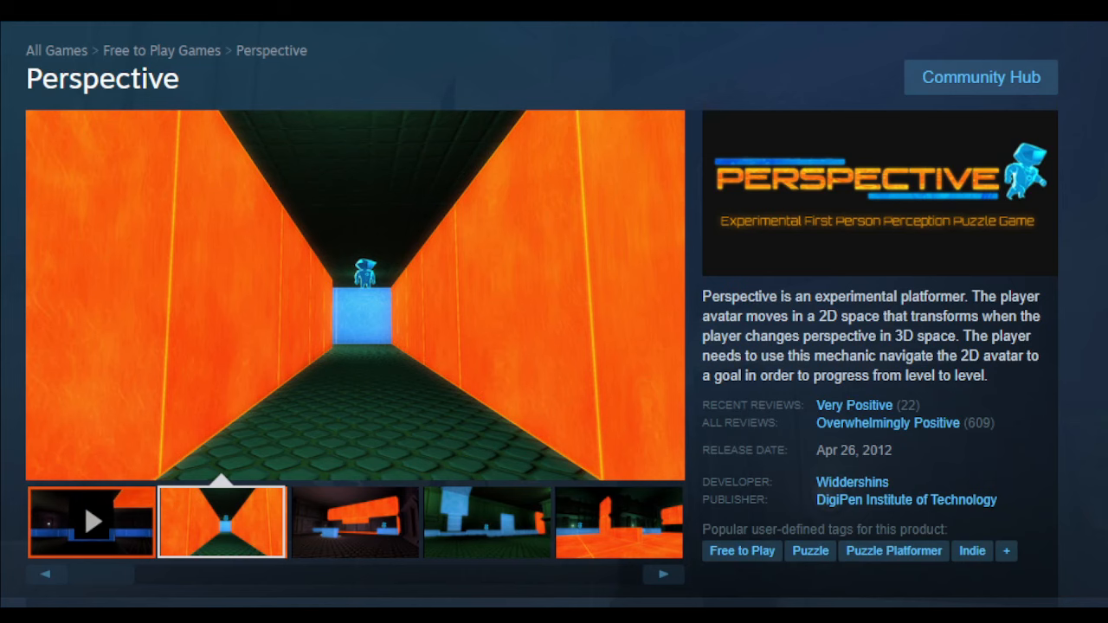
left_click(353, 522)
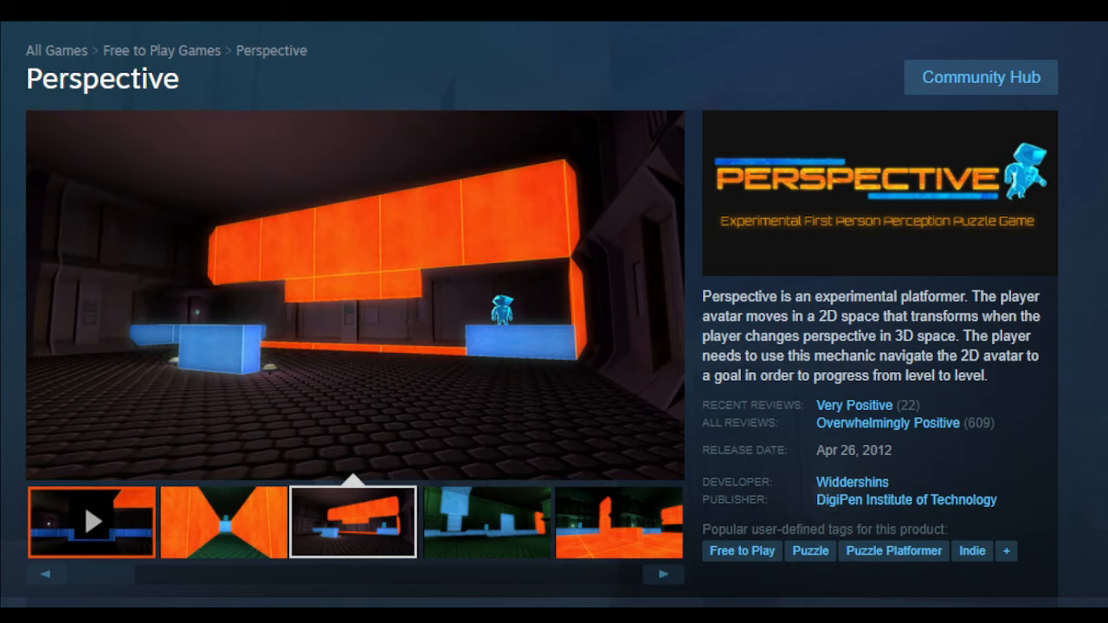
left_click(484, 521)
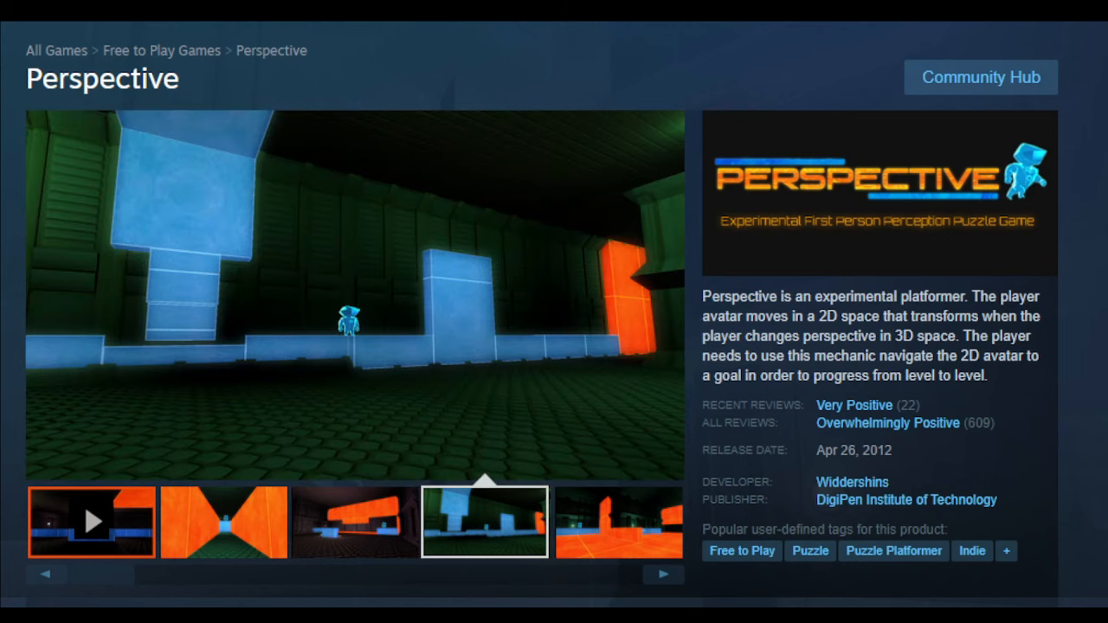
left_click(617, 522)
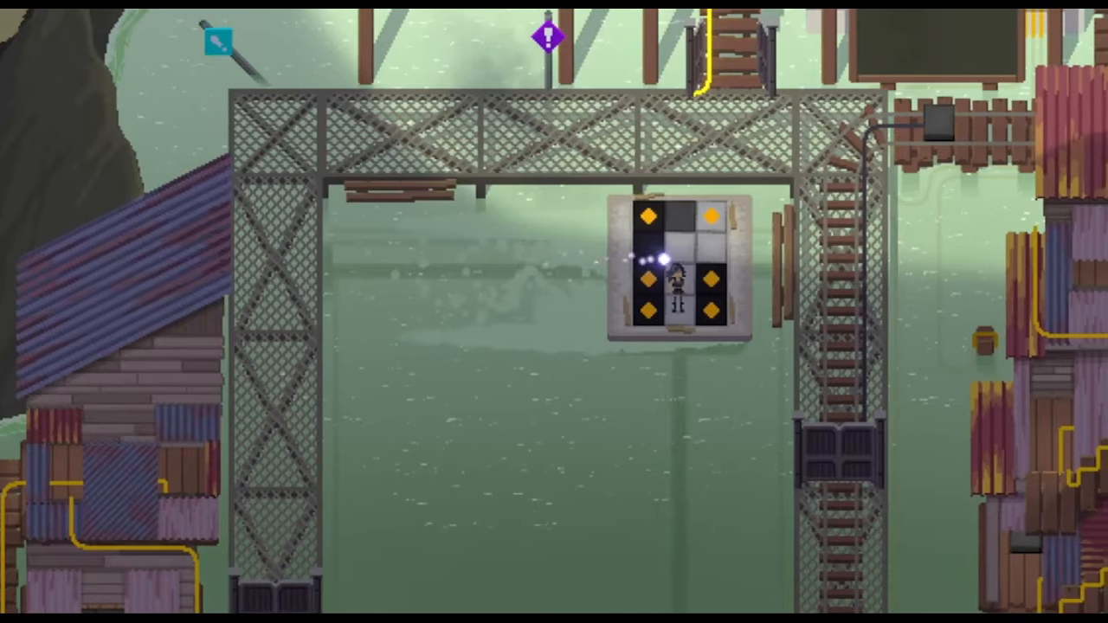
Scroll down past the Taiji tile-panel footage
scroll("down", 3)
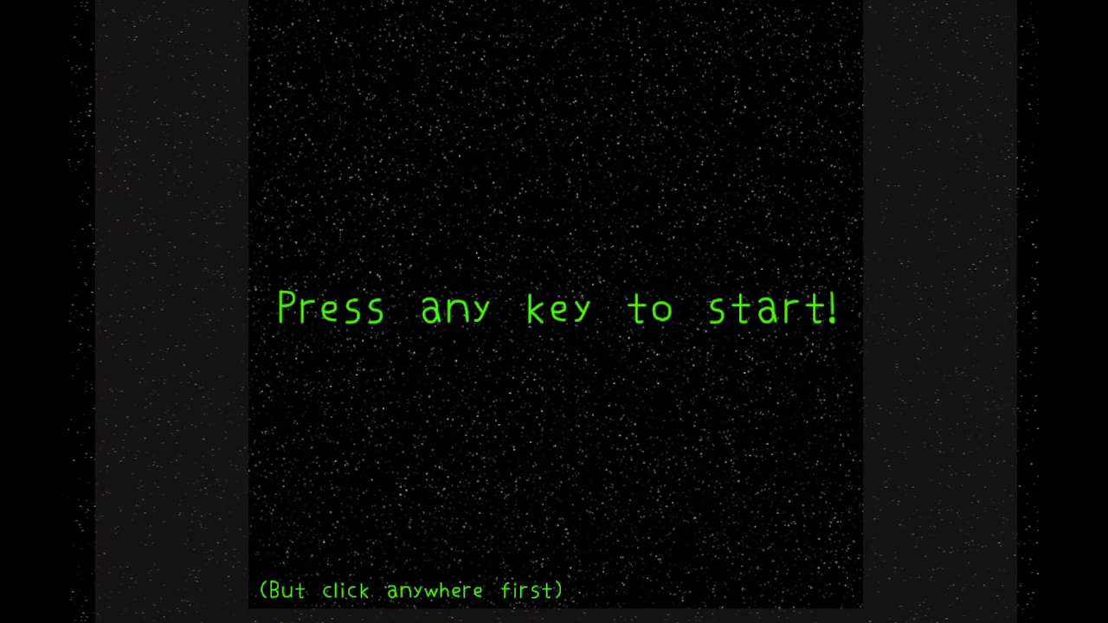
Press space on the End Step Steve title screen to start the game
key("space")
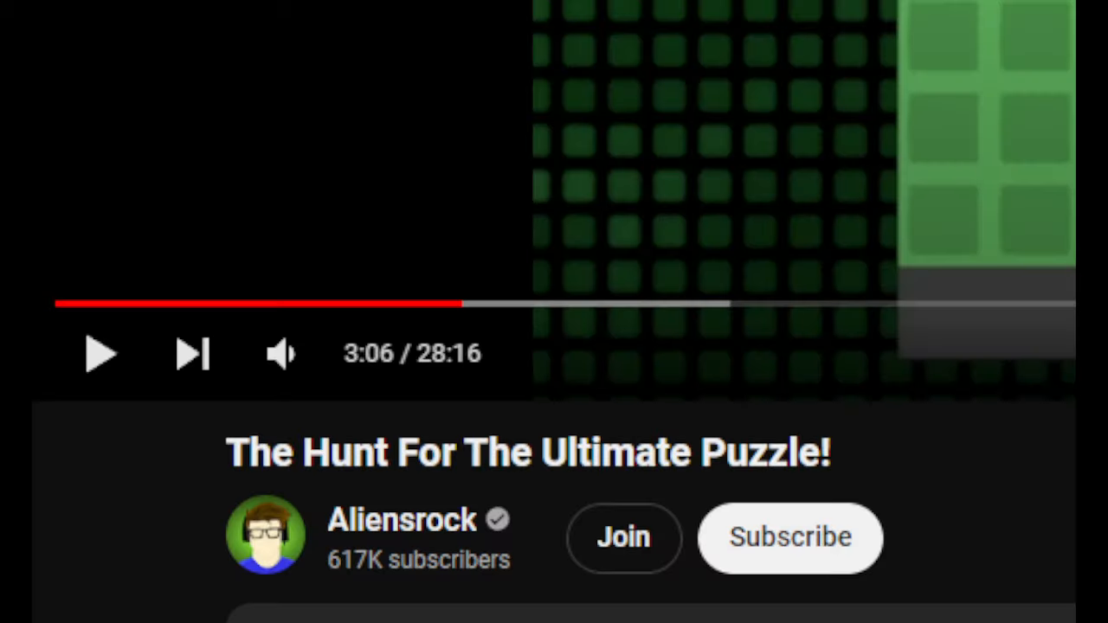
mouse_move(463, 303)
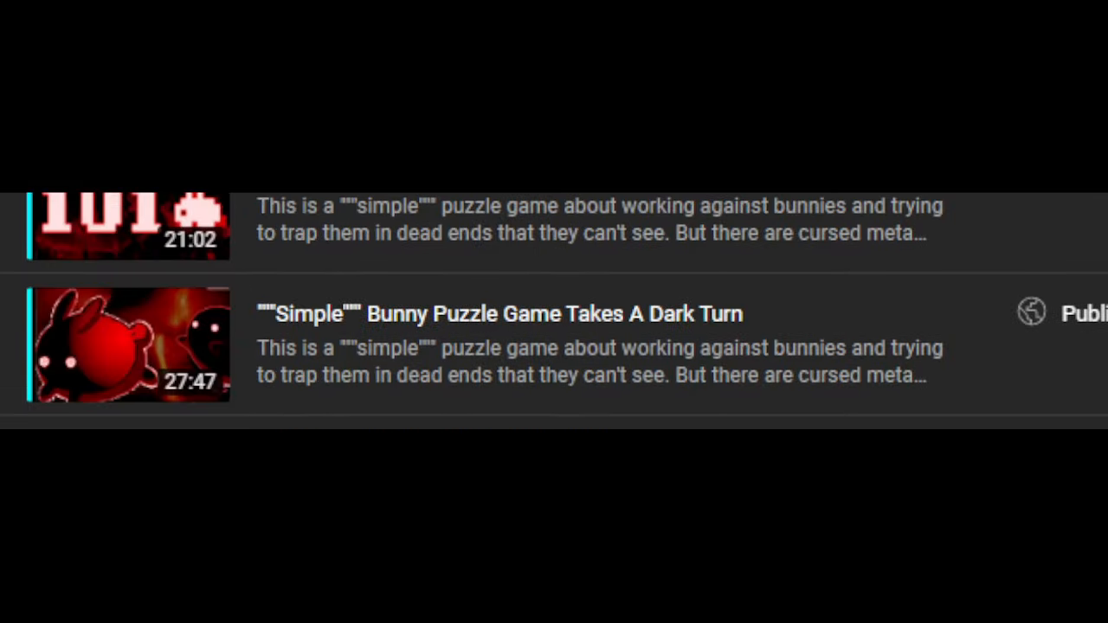
Scroll up the Content list to 'Simple' Bunny Puzzle Game Takes A Dark Turn
scroll("up", 3)
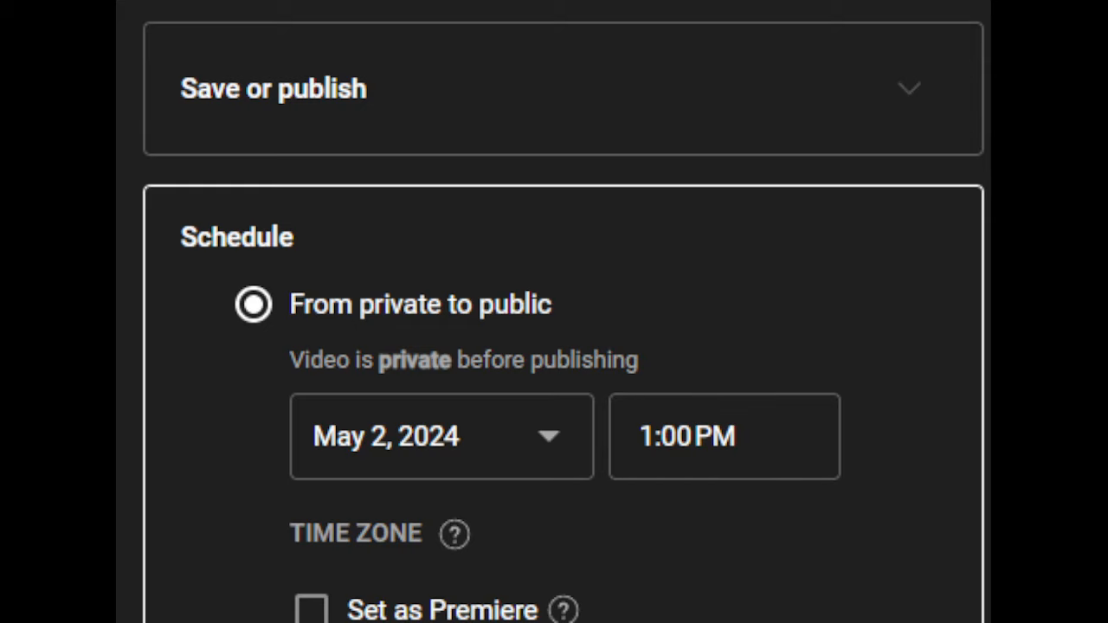
left_click(724, 436)
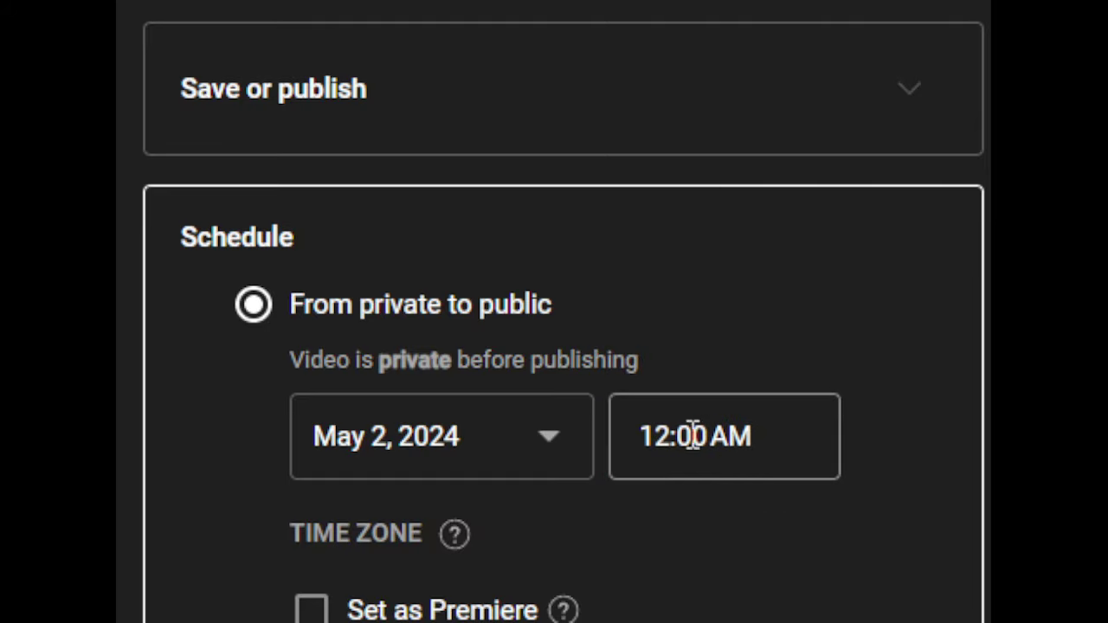
left_click(724, 436)
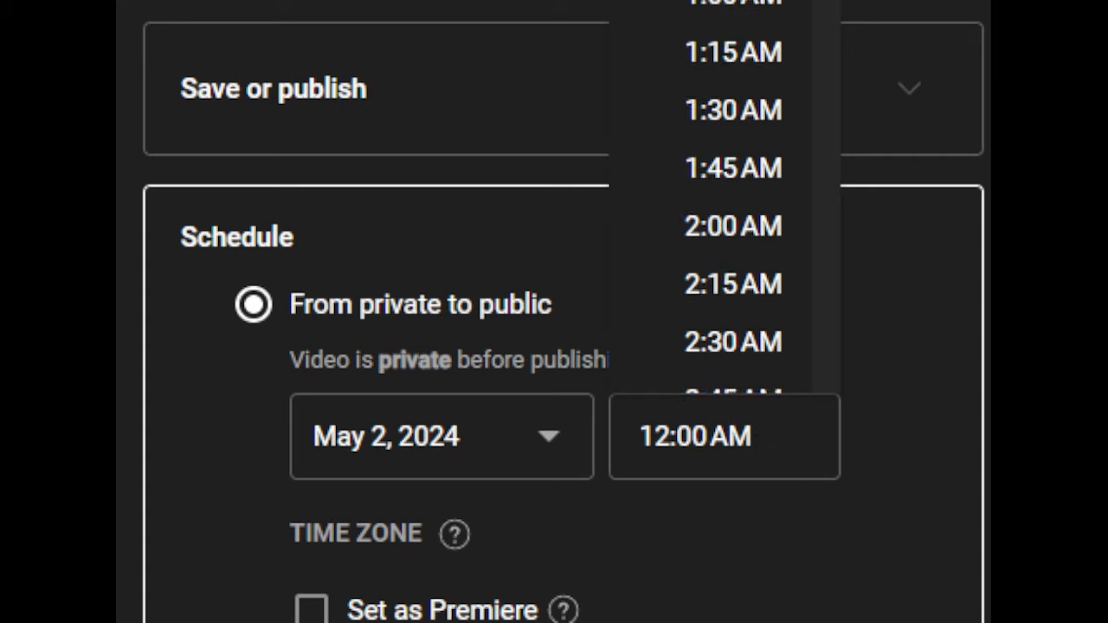
scroll("down", 3)
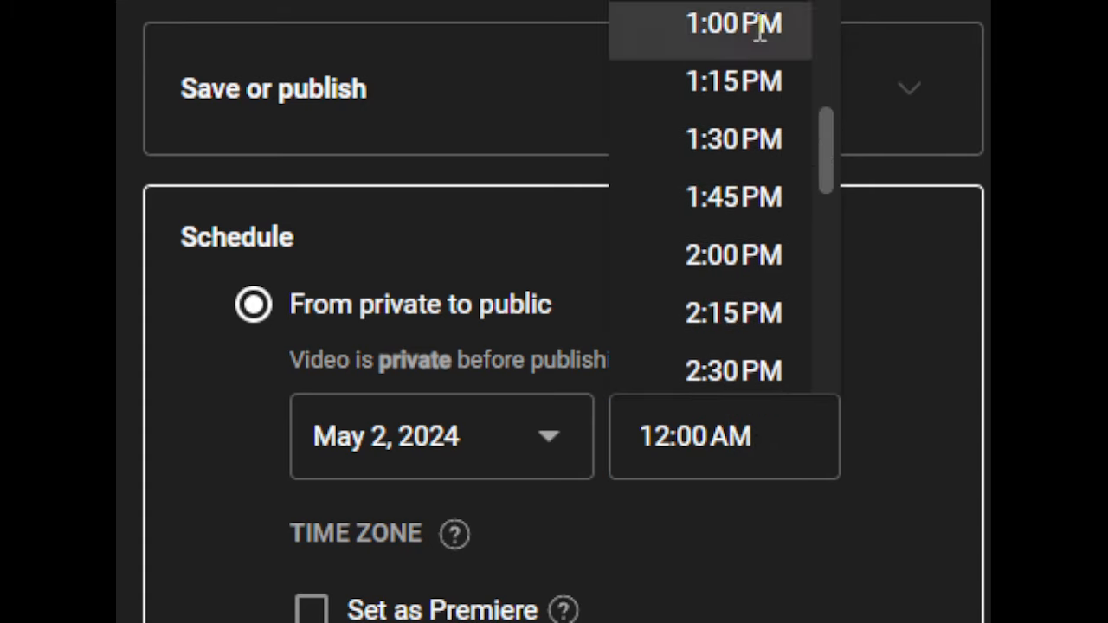
left_click(733, 23)
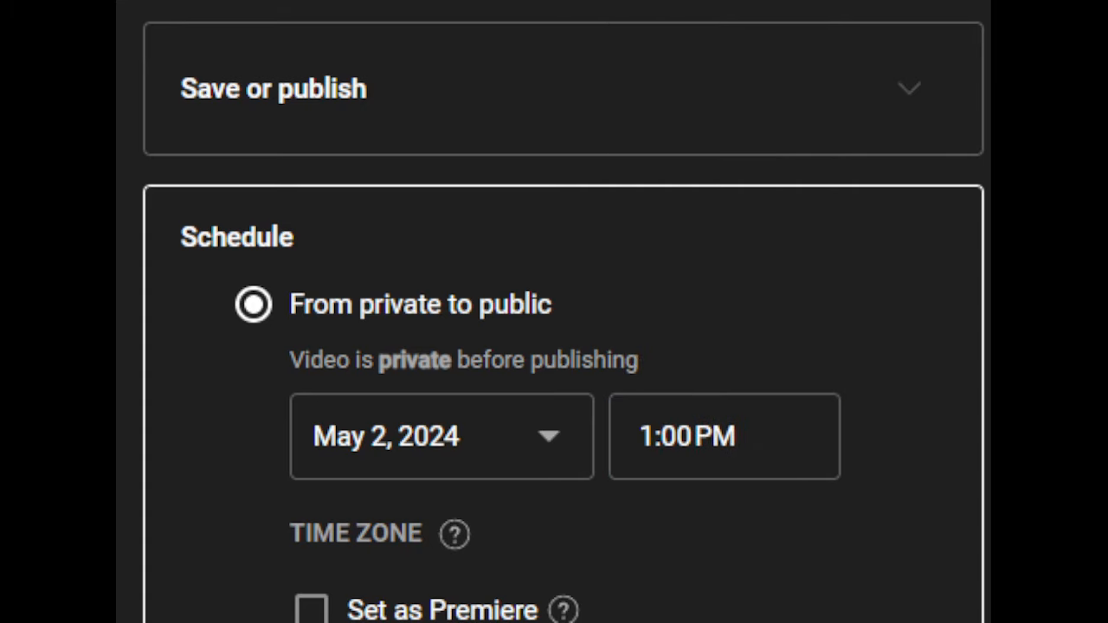